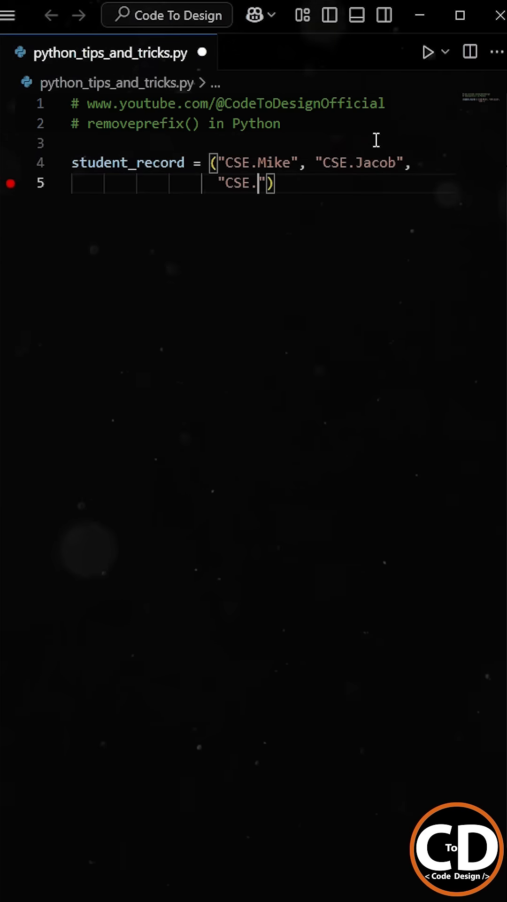
Step: Complete the tuple with "CSE.Alice", "CSE.Emily", "CSE.Michael" and "CSE.Emma"
type("Alice\", \"CSE.Emily\",")
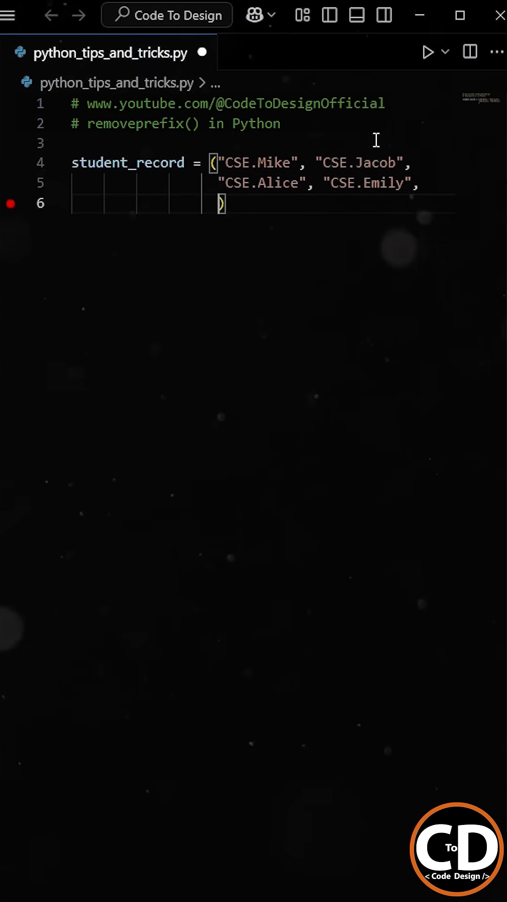
type("\"CSE.Michael\", \"CSE.\"")
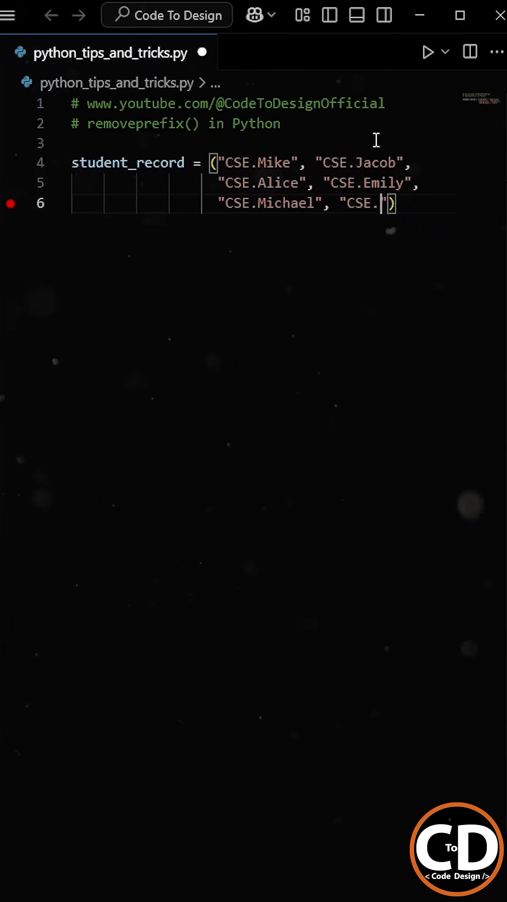
type("Emma")
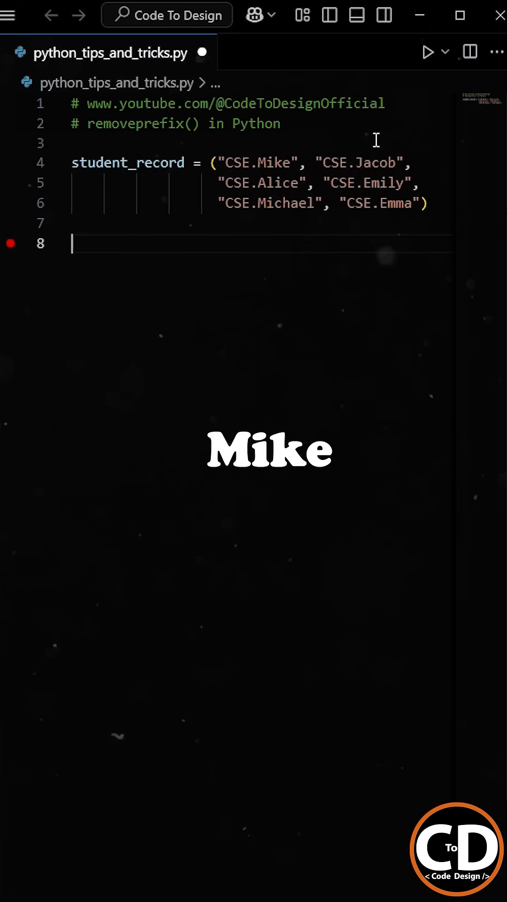
Step: Write for name in student_record: print(name.lstrip('CSE.'))
type("for name in")
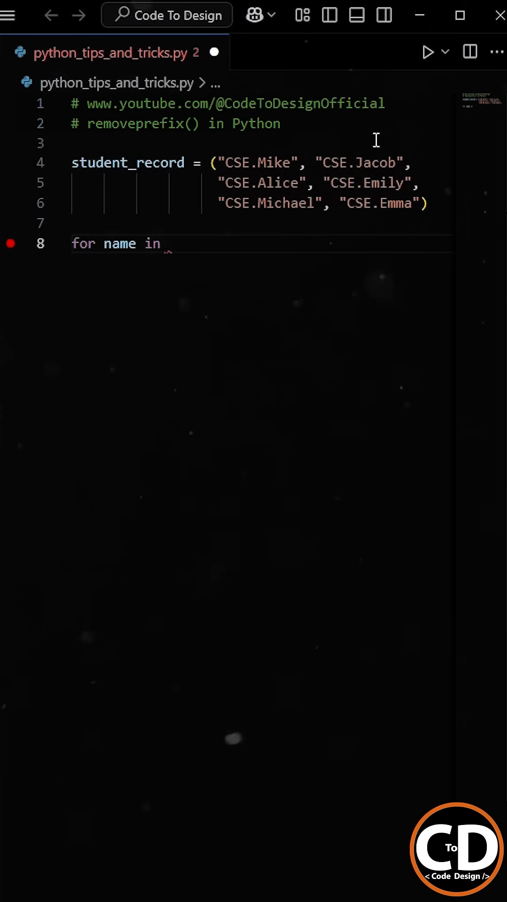
type("student_record:")
type("pr")
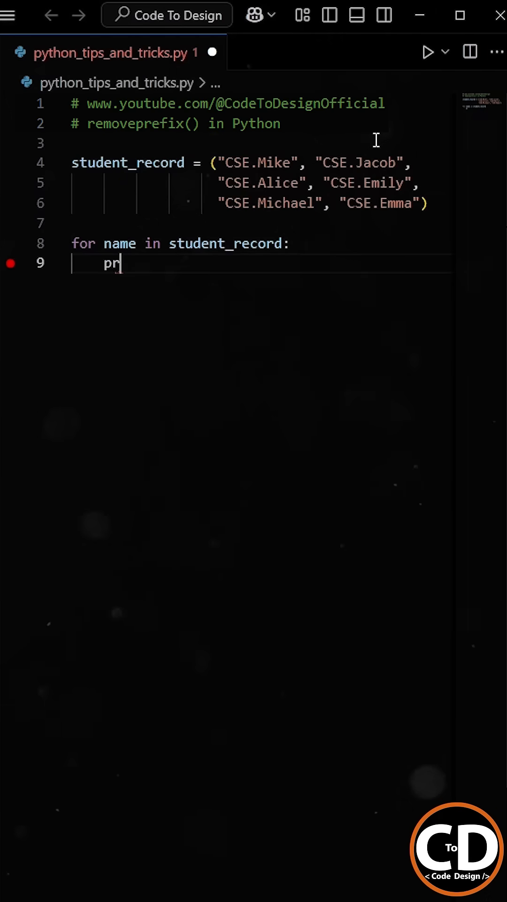
type("int(name.1")
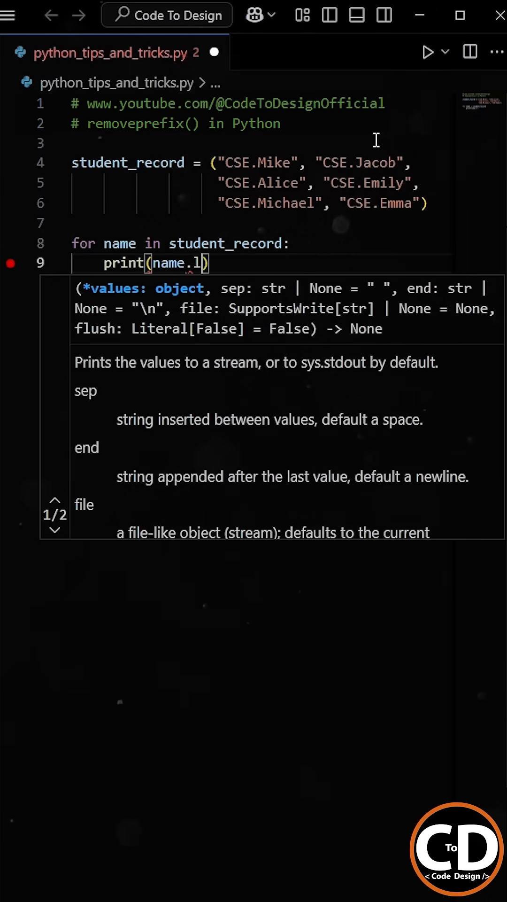
type("lstrip()")
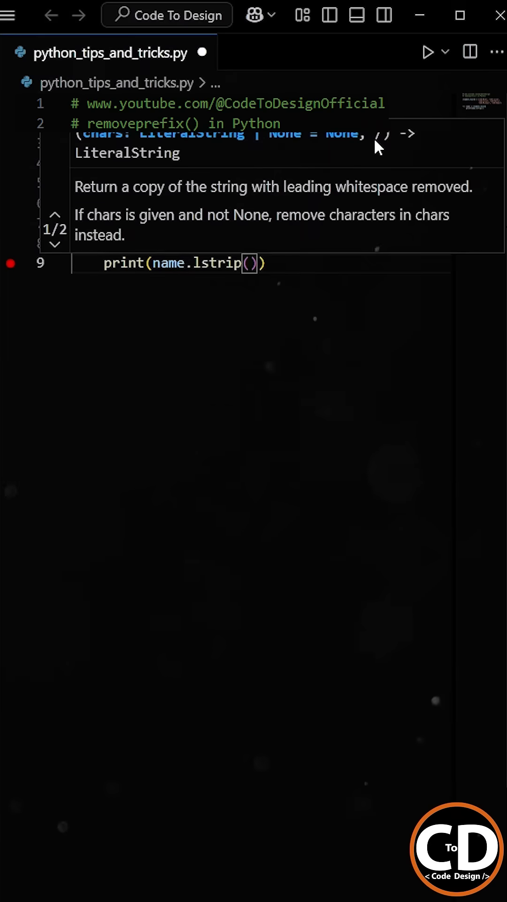
type("'CSE.'")
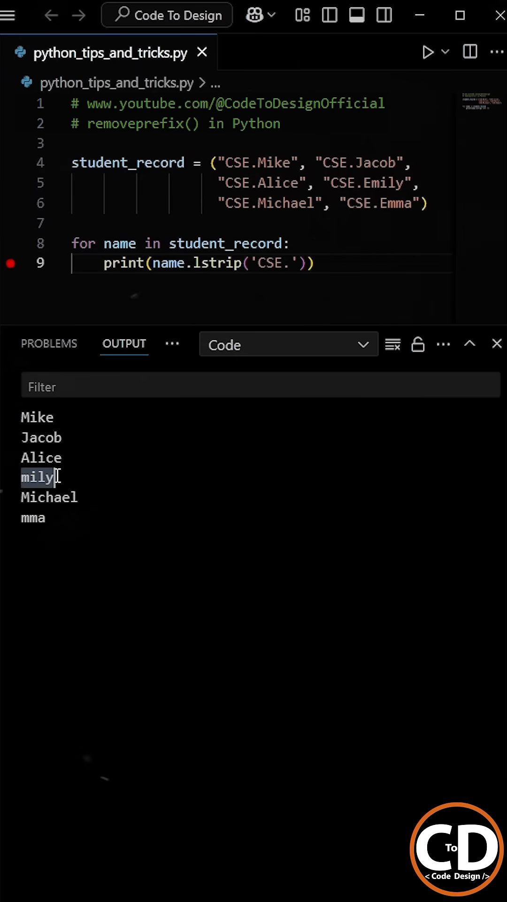
Step: Highlight the wrongly trimmed 'mily' in the OUTPUT panel to show lstrip's error
double_click(398, 203)
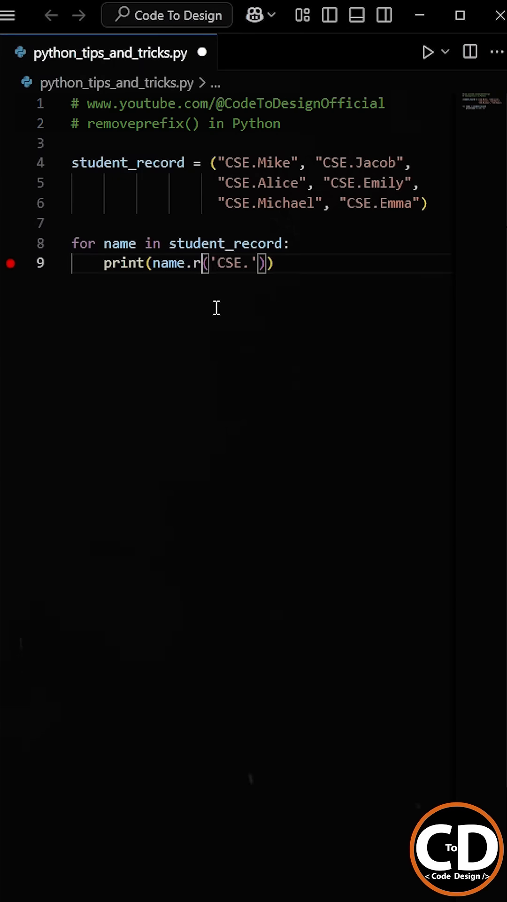
Step: Change line 9 to name.removeprefix('CSE.') and run to print all six names correctly
type("emoveprefix")
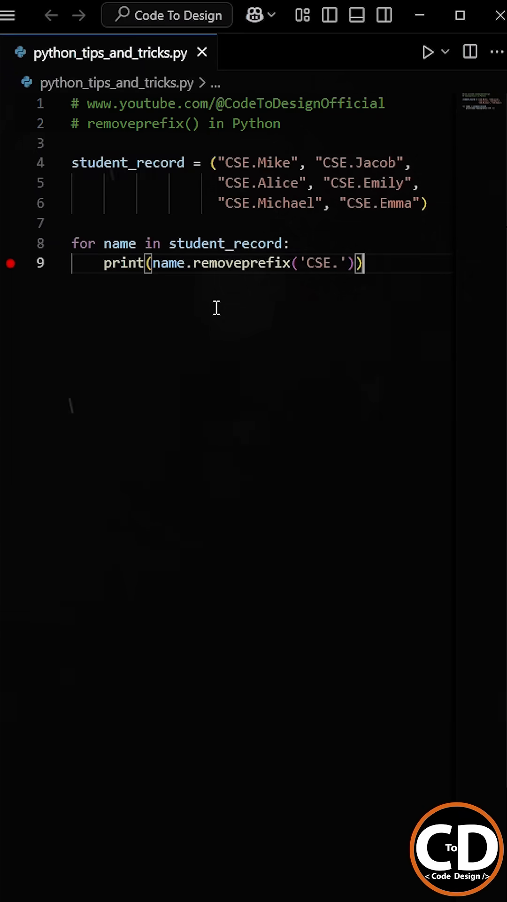
left_click(429, 52)
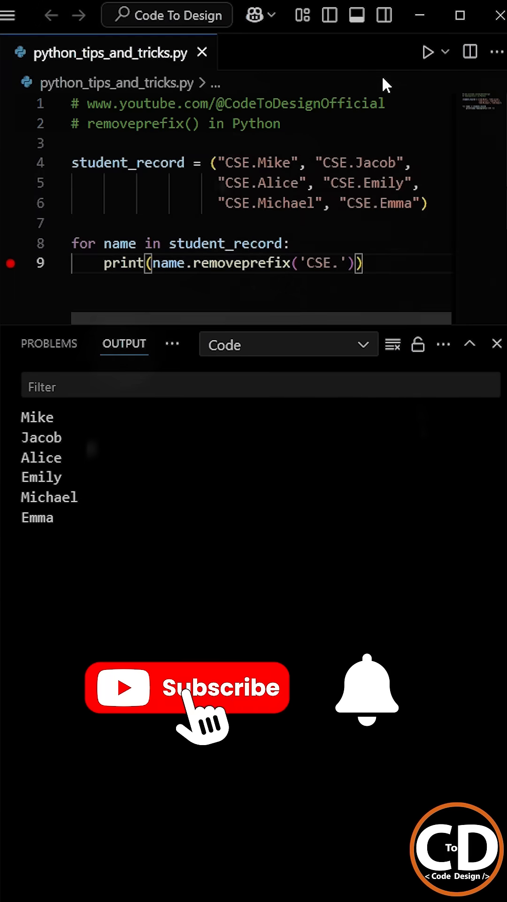